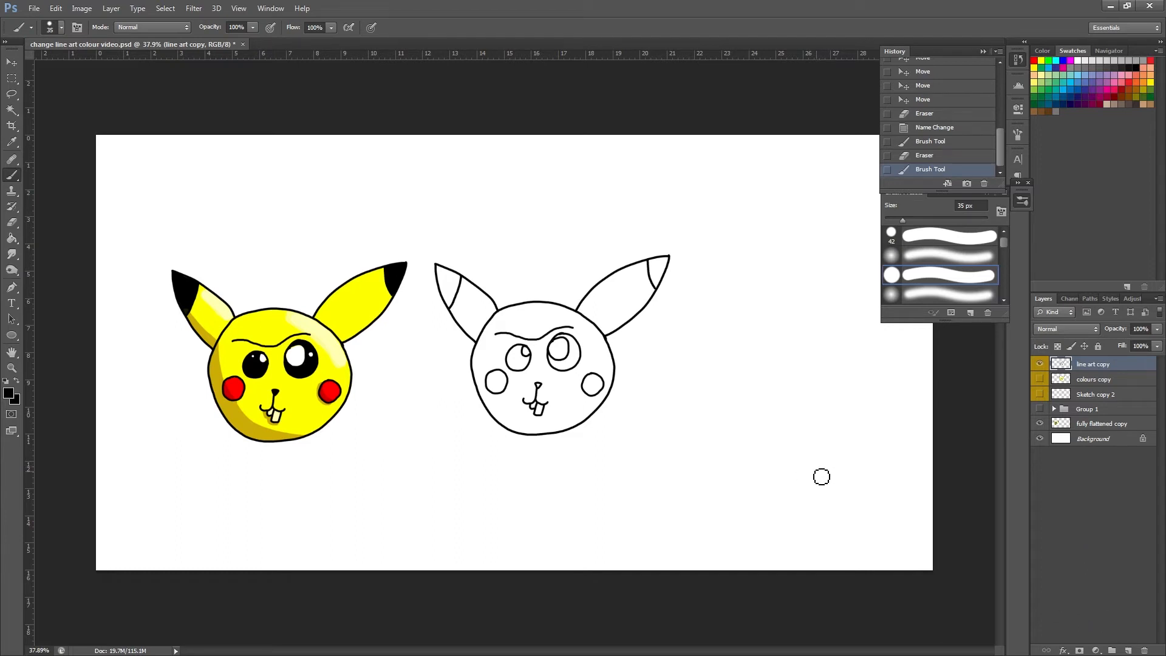
{"action": "mouse_move", "coordinate": [817, 478]}
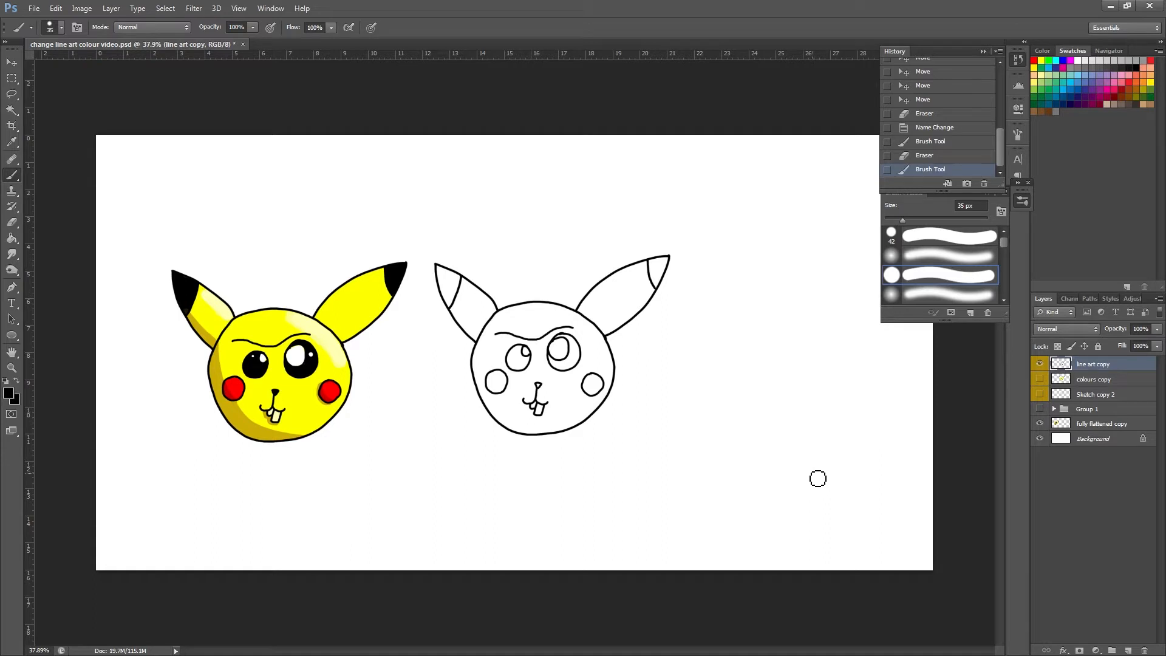
{"action": "mouse_move", "coordinate": [823, 462]}
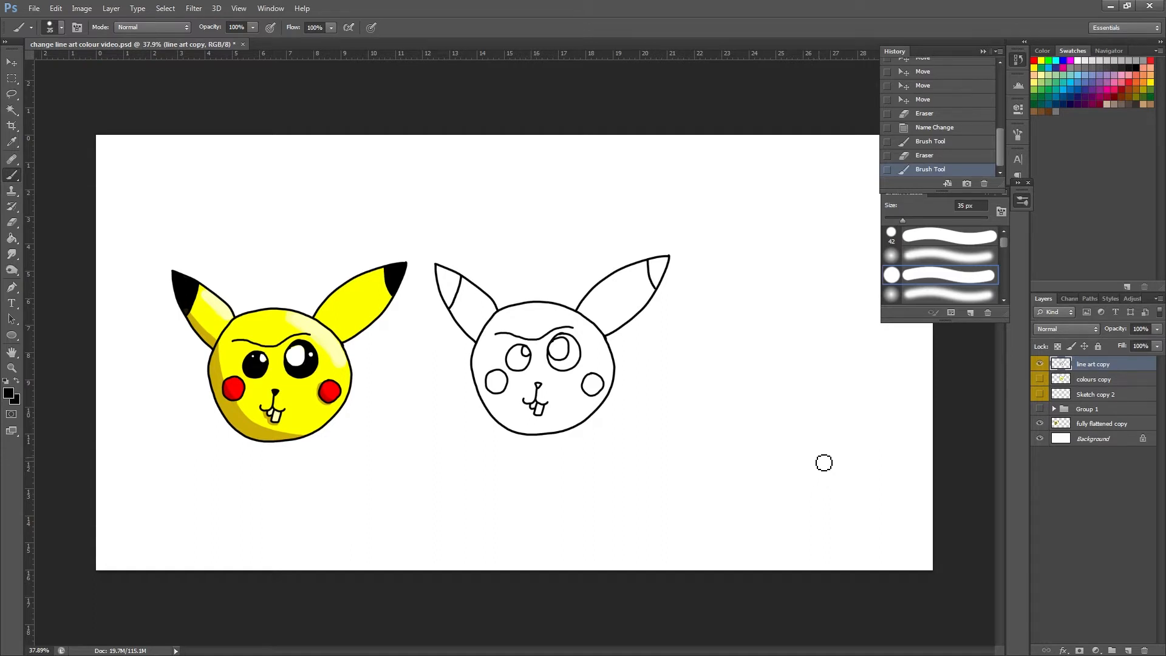
{"action": "mouse_move", "coordinate": [786, 422]}
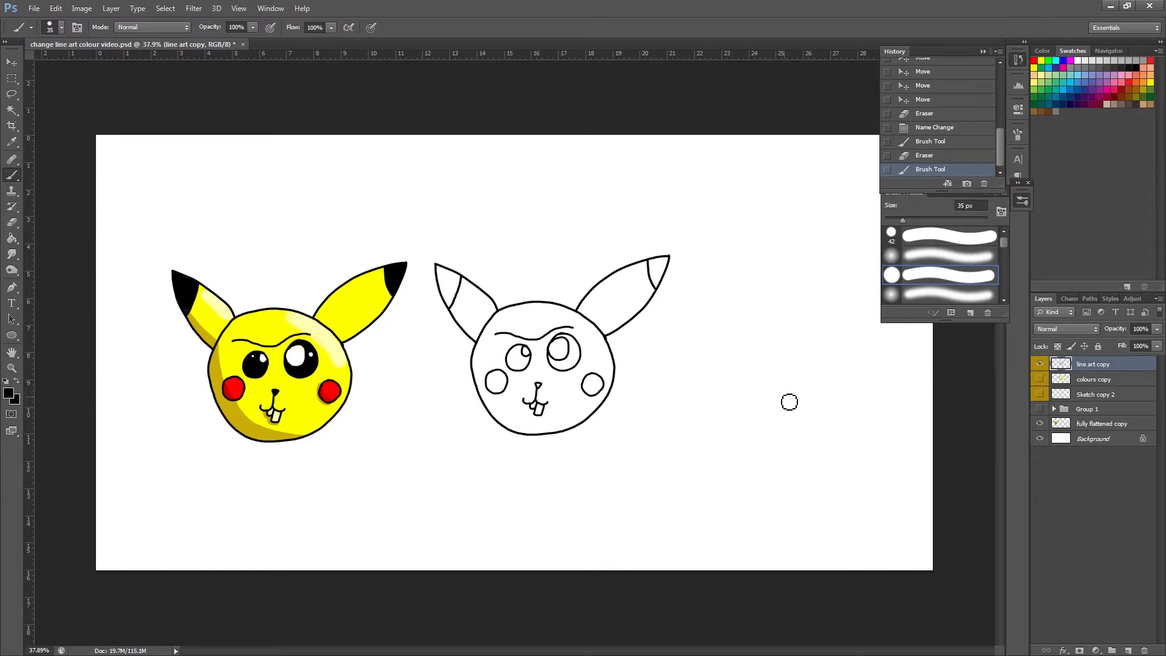
Mark the second head with a temporary arrow, hide and reshow its colours copy layer.
{"action": "left_click_drag", "start_coordinate": [788, 408], "coordinate": [907, 405]}
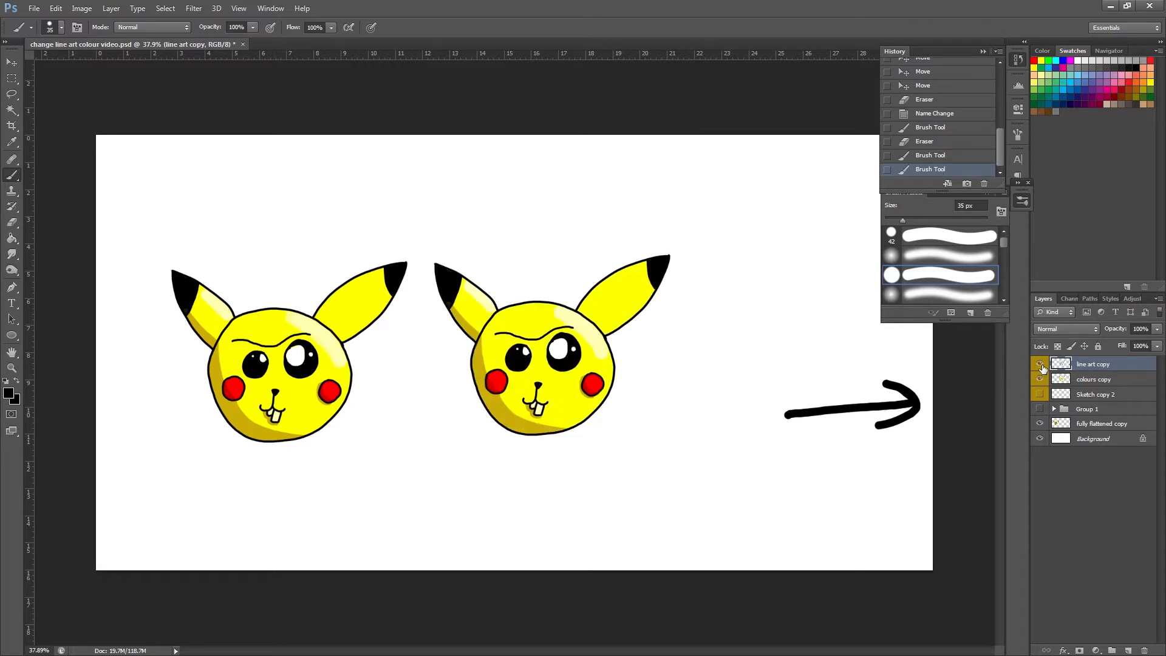
{"action": "left_click", "coordinate": [1041, 379]}
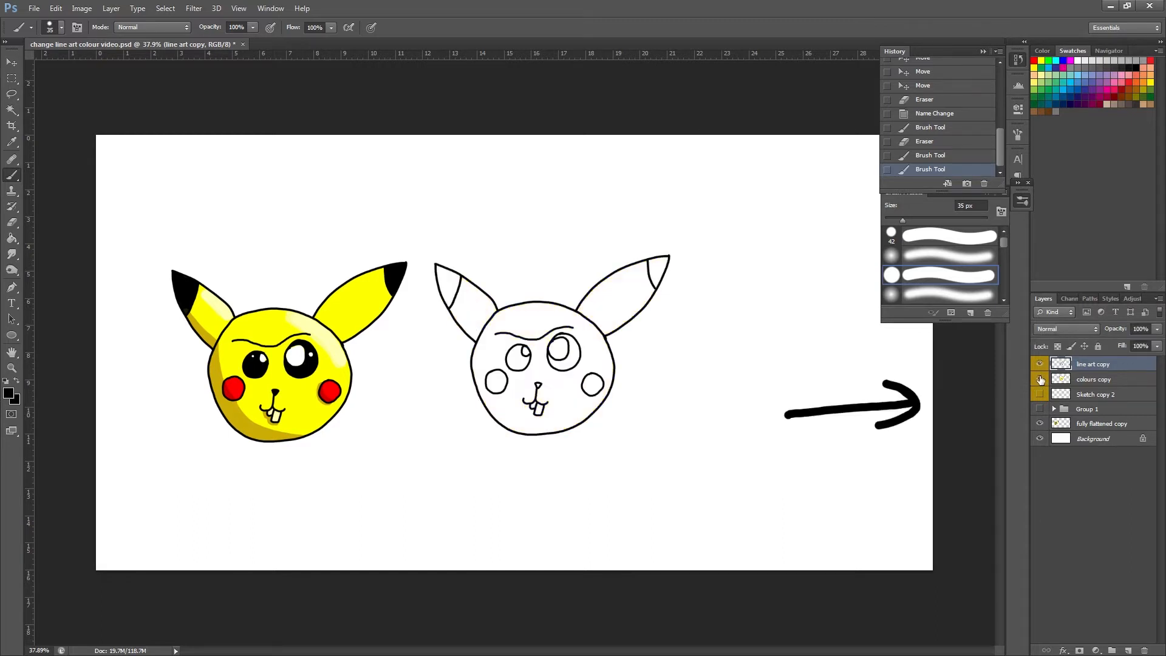
{"action": "left_click", "coordinate": [1041, 379]}
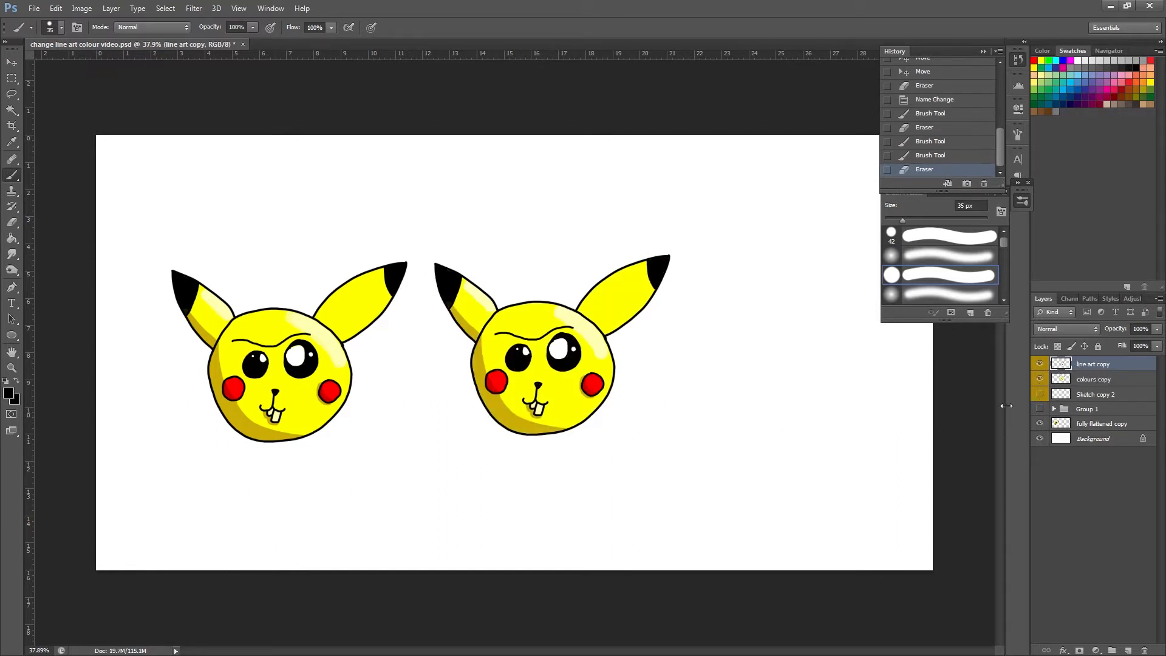
{"action": "left_click", "coordinate": [1093, 363]}
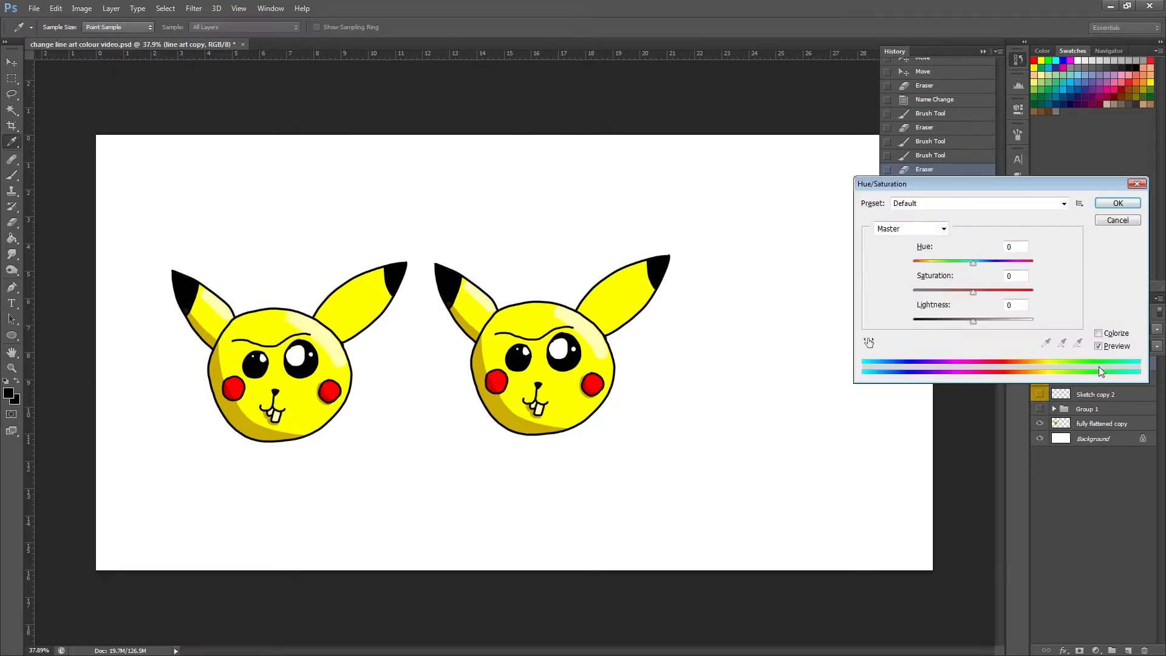
{"action": "mouse_move", "coordinate": [1043, 317]}
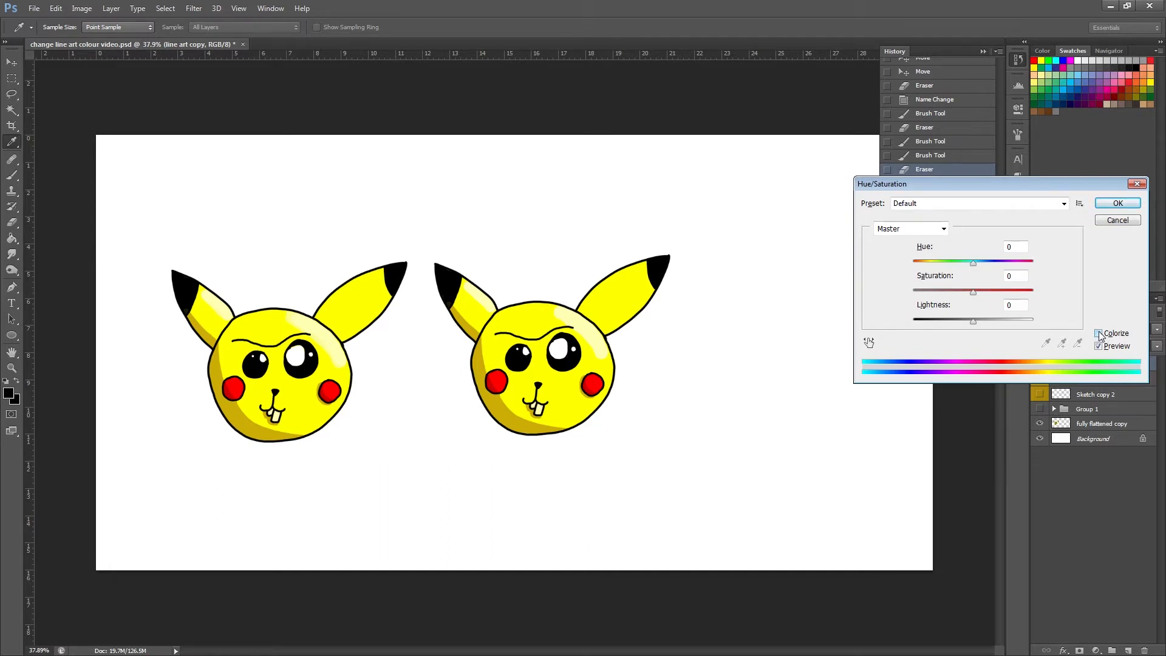
Switch Colorize on in the Hue/Saturation adjustment for the line art layer.
{"action": "left_click", "coordinate": [1098, 333]}
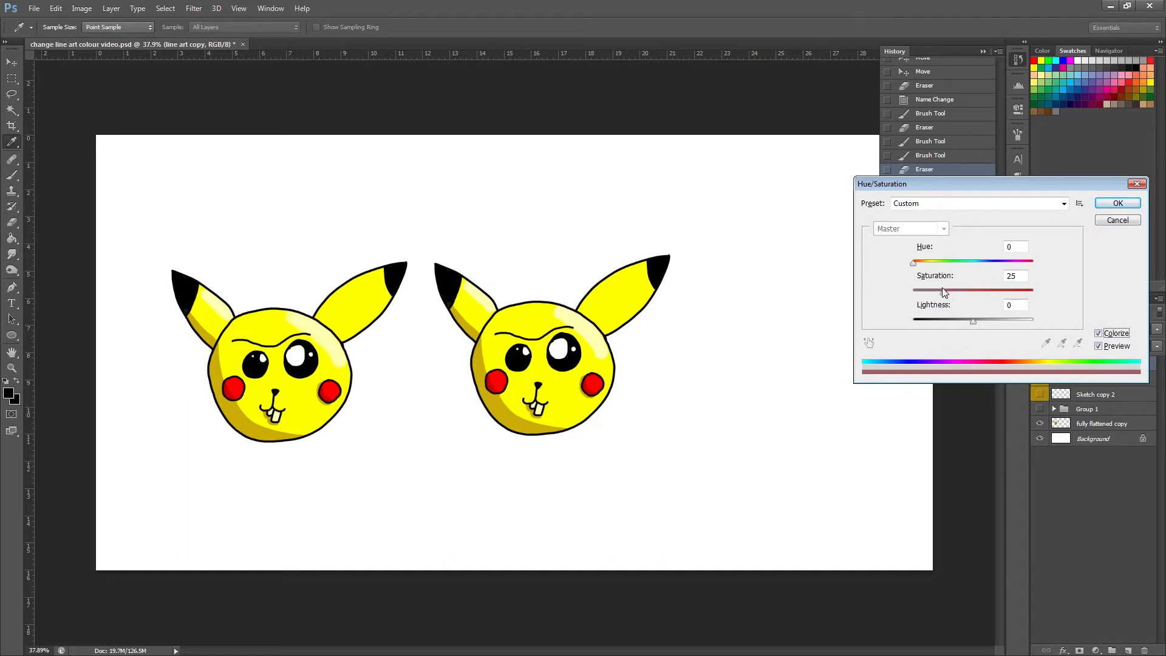
{"action": "mouse_move", "coordinate": [956, 311]}
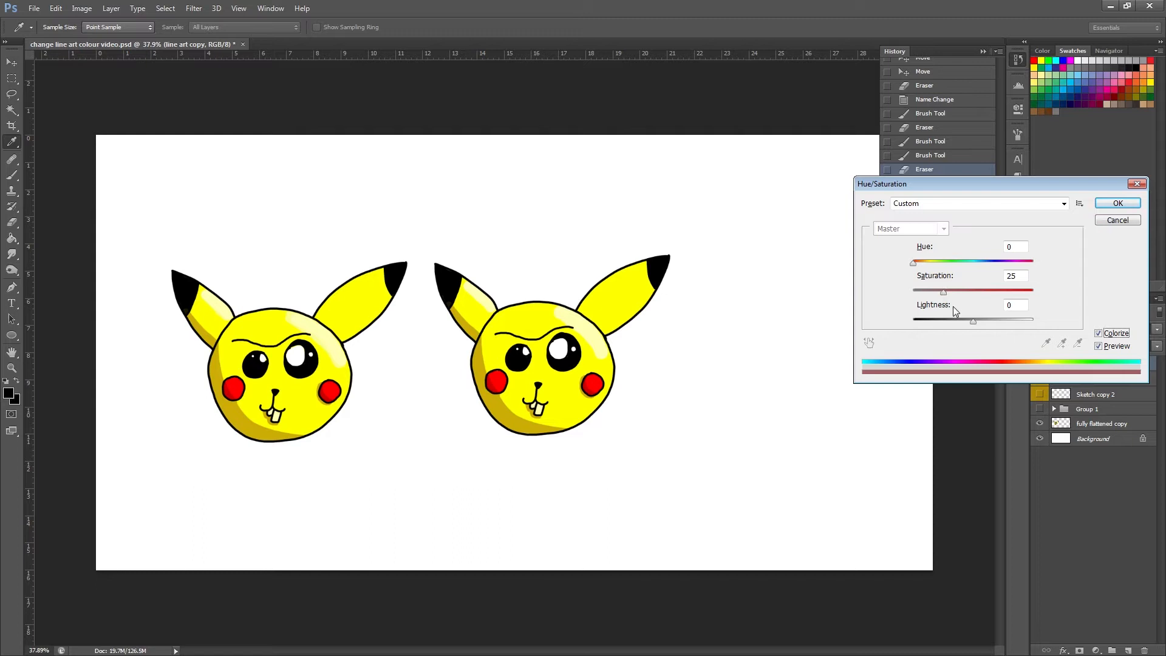
{"action": "mouse_move", "coordinate": [942, 294]}
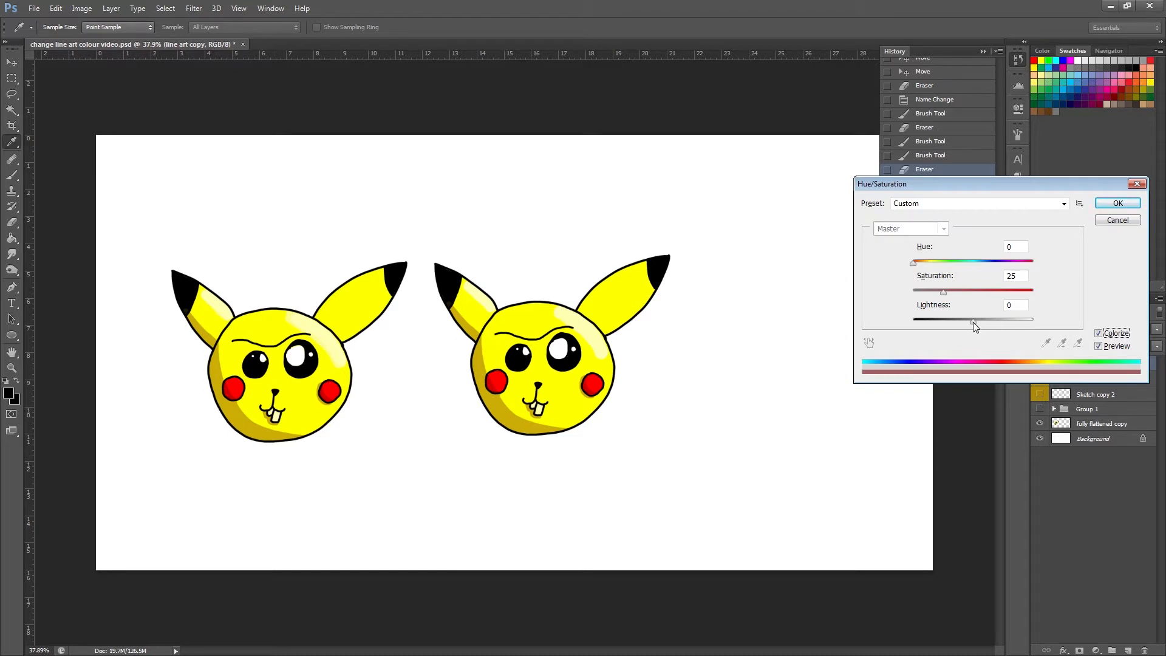
Set Lightness +45, Saturation 65 and a blue Hue, applying a blue-grey tint to the second head's lines.
{"action": "left_click_drag", "start_coordinate": [945, 319], "coordinate": [996, 318]}
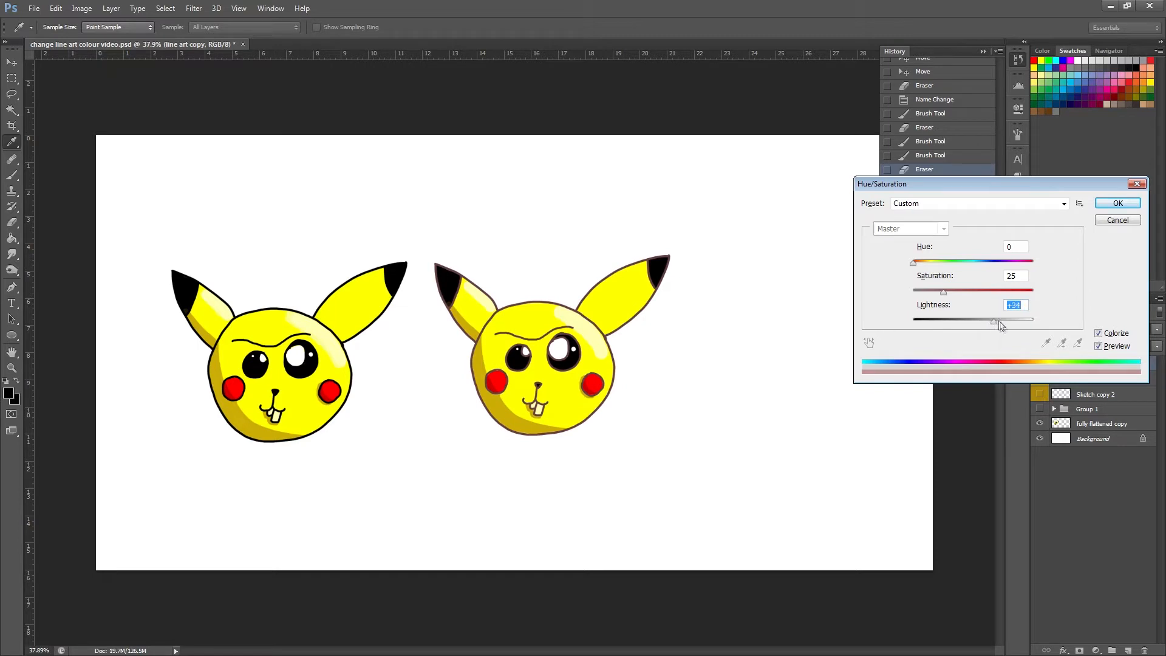
{"action": "left_click_drag", "start_coordinate": [994, 320], "coordinate": [999, 319]}
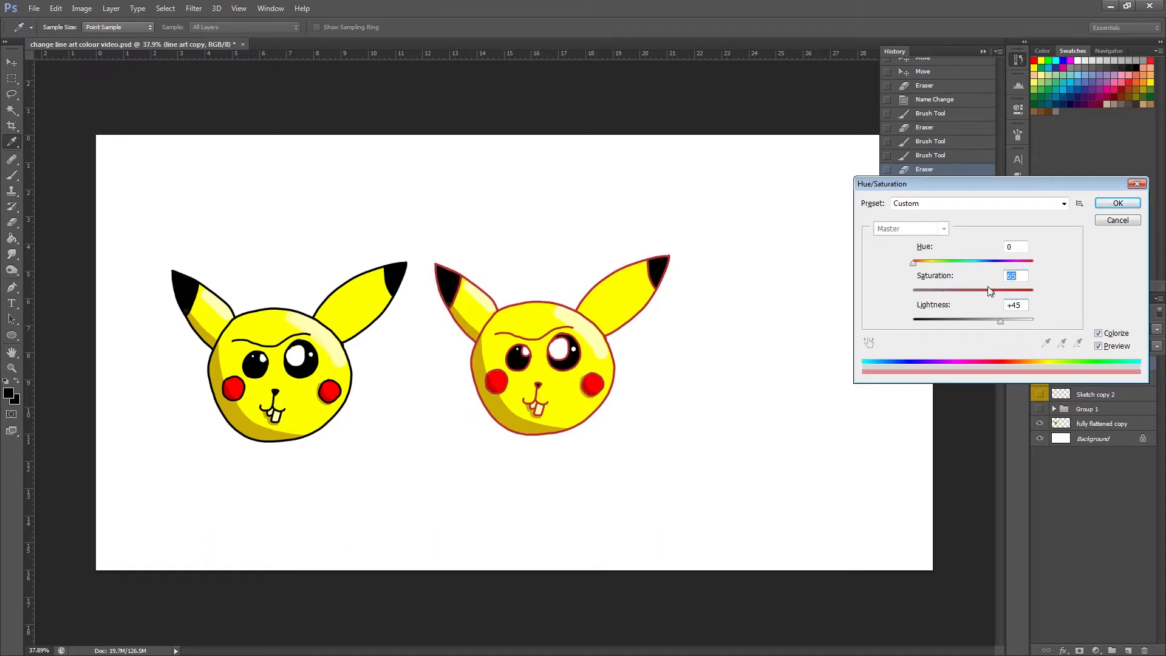
{"action": "left_click_drag", "start_coordinate": [914, 263], "coordinate": [940, 263]}
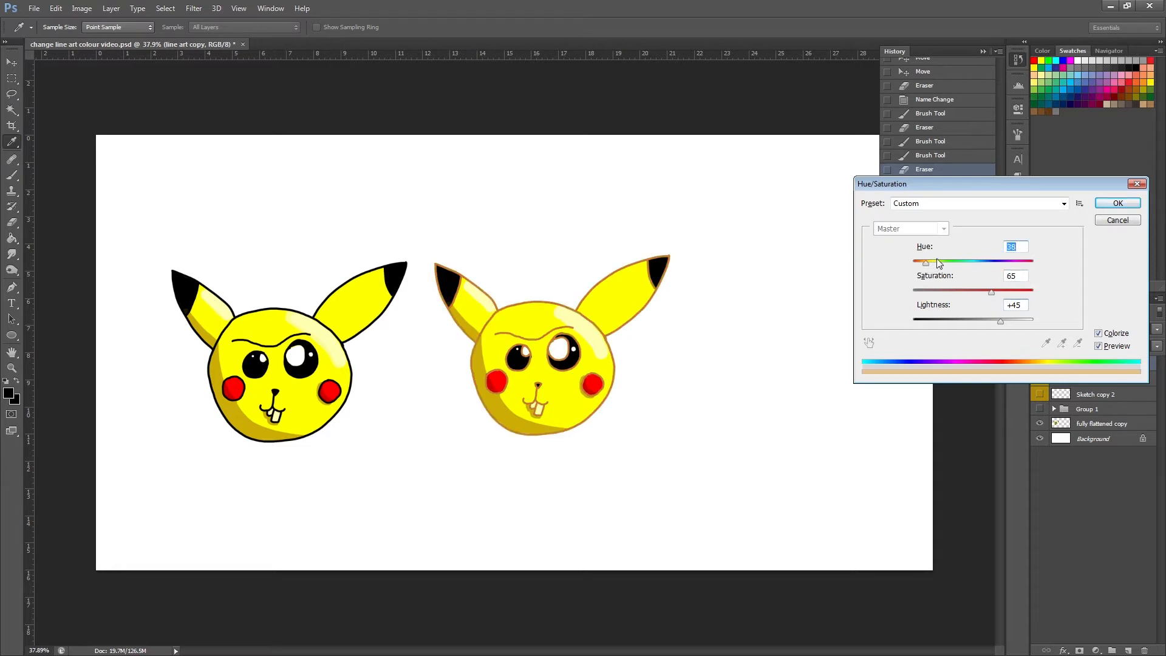
{"action": "left_click_drag", "start_coordinate": [925, 263], "coordinate": [983, 262]}
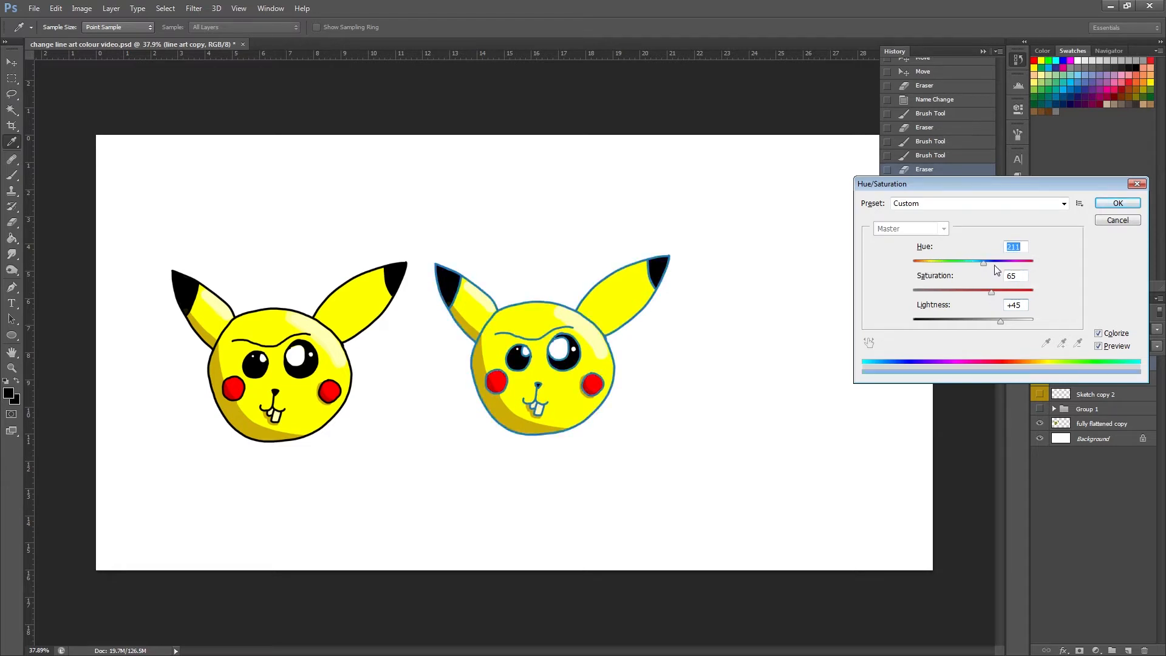
{"action": "left_click_drag", "start_coordinate": [983, 261], "coordinate": [1030, 261]}
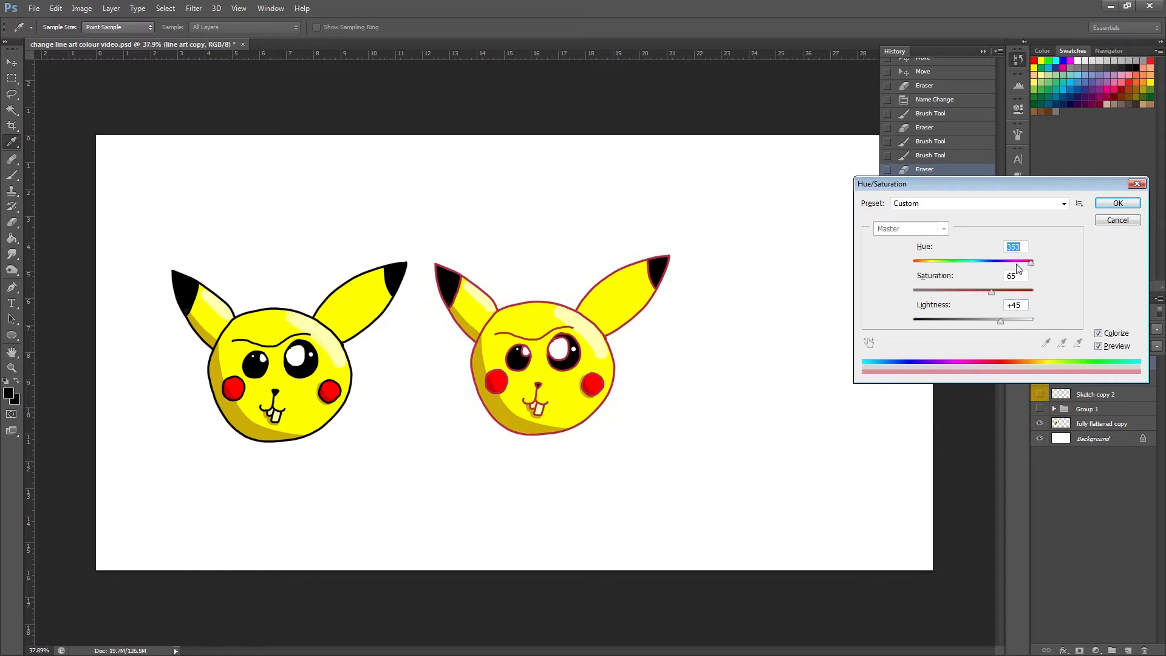
{"action": "left_click_drag", "start_coordinate": [1030, 261], "coordinate": [983, 261]}
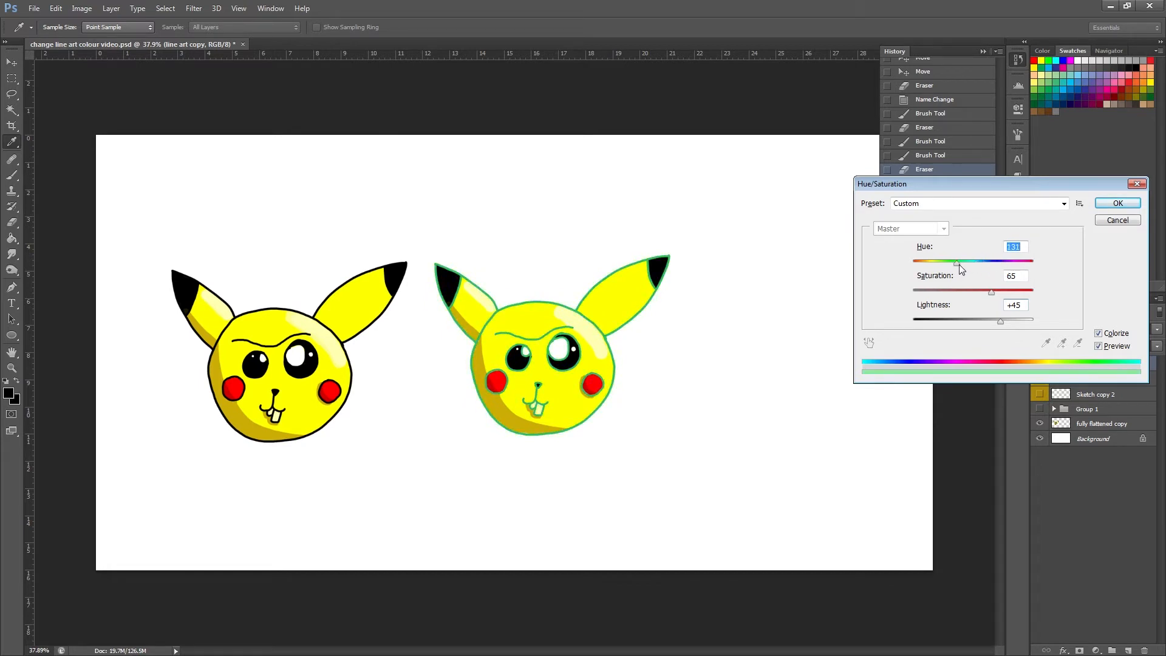
{"action": "left_click_drag", "start_coordinate": [956, 263], "coordinate": [985, 262]}
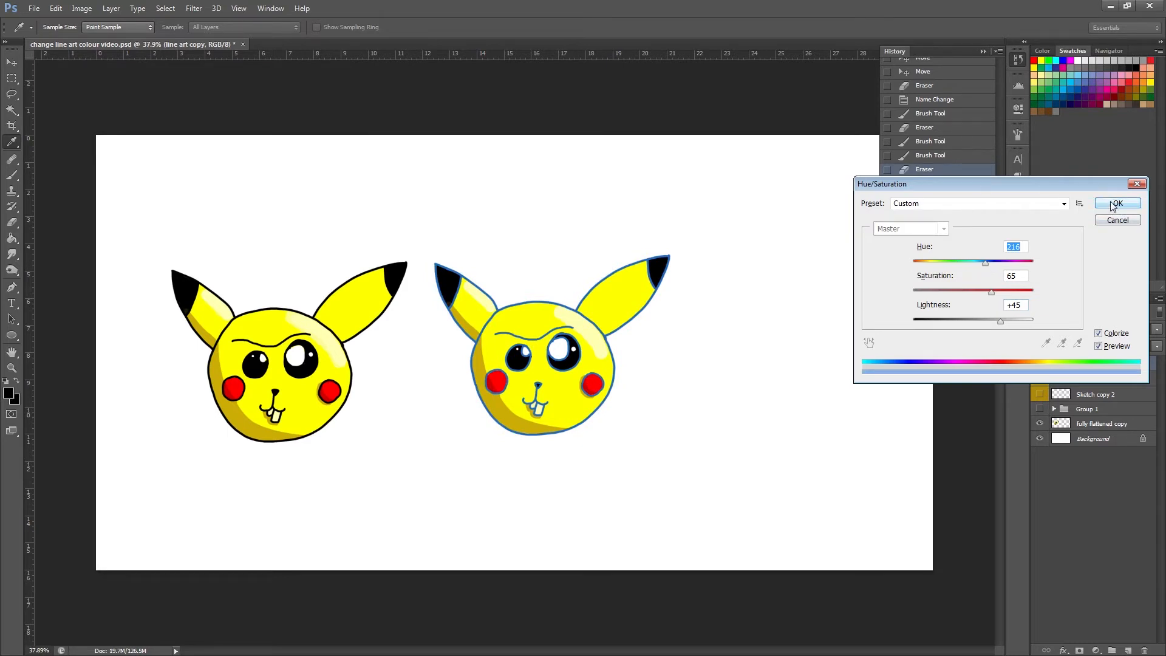
{"action": "left_click", "coordinate": [1116, 202]}
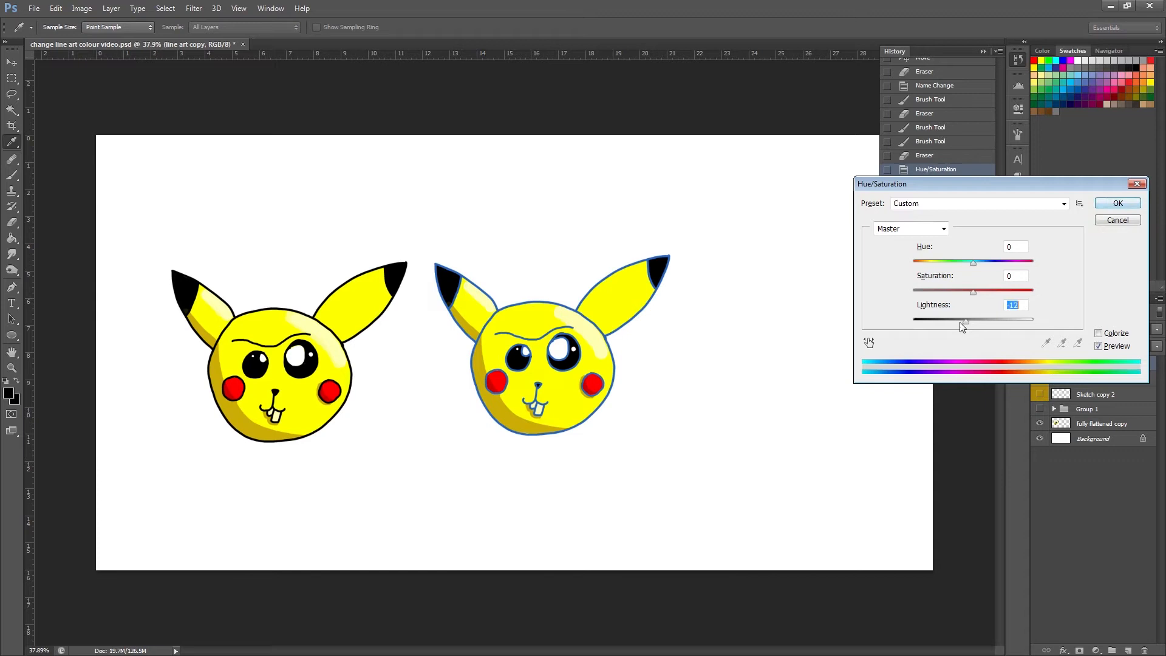
Preview Lightness at -100 black lines, then dismiss the dialog so the middle outline stays blue.
{"action": "left_click_drag", "start_coordinate": [967, 319], "coordinate": [914, 319]}
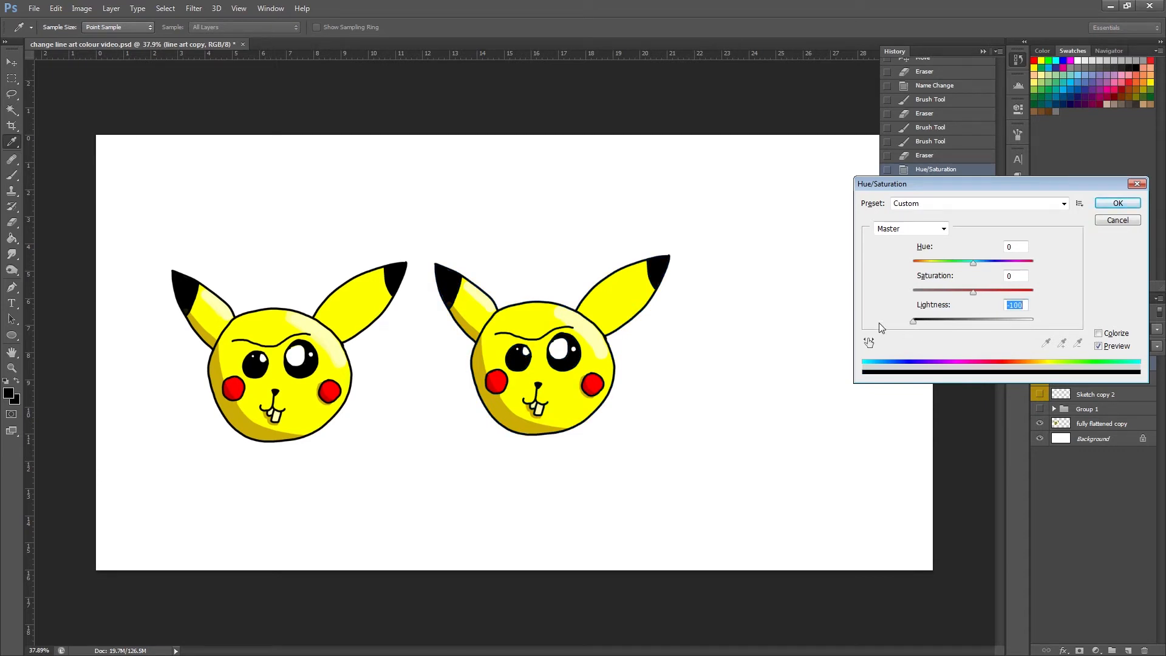
{"action": "left_click", "coordinate": [1116, 202]}
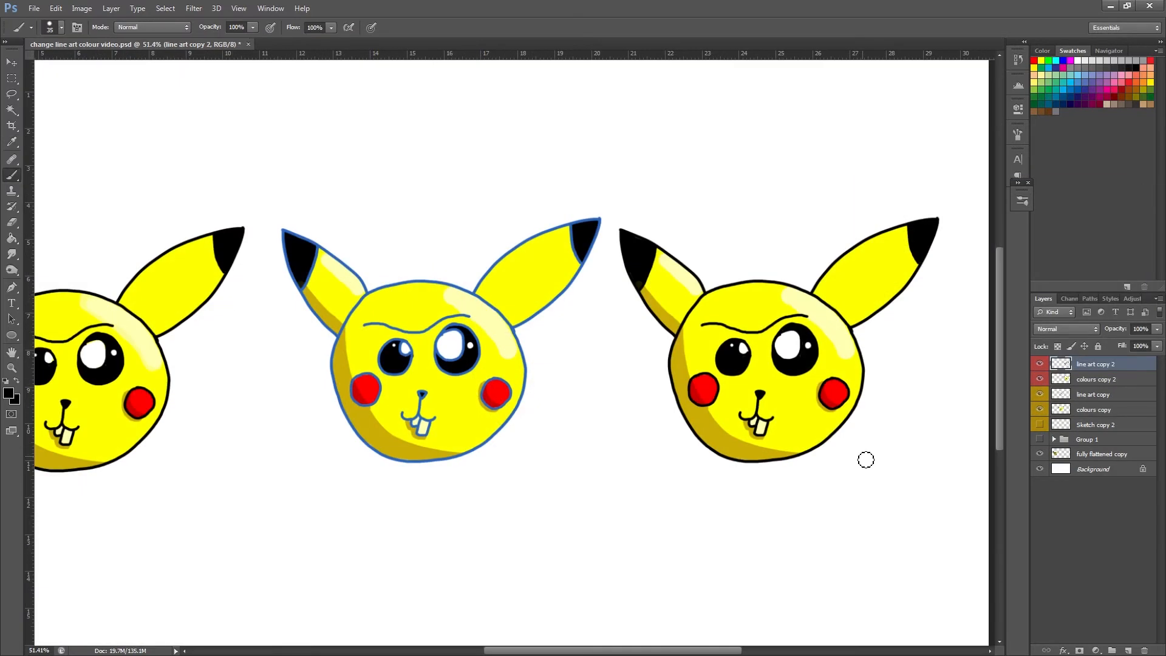
{"action": "mouse_move", "coordinate": [1006, 470]}
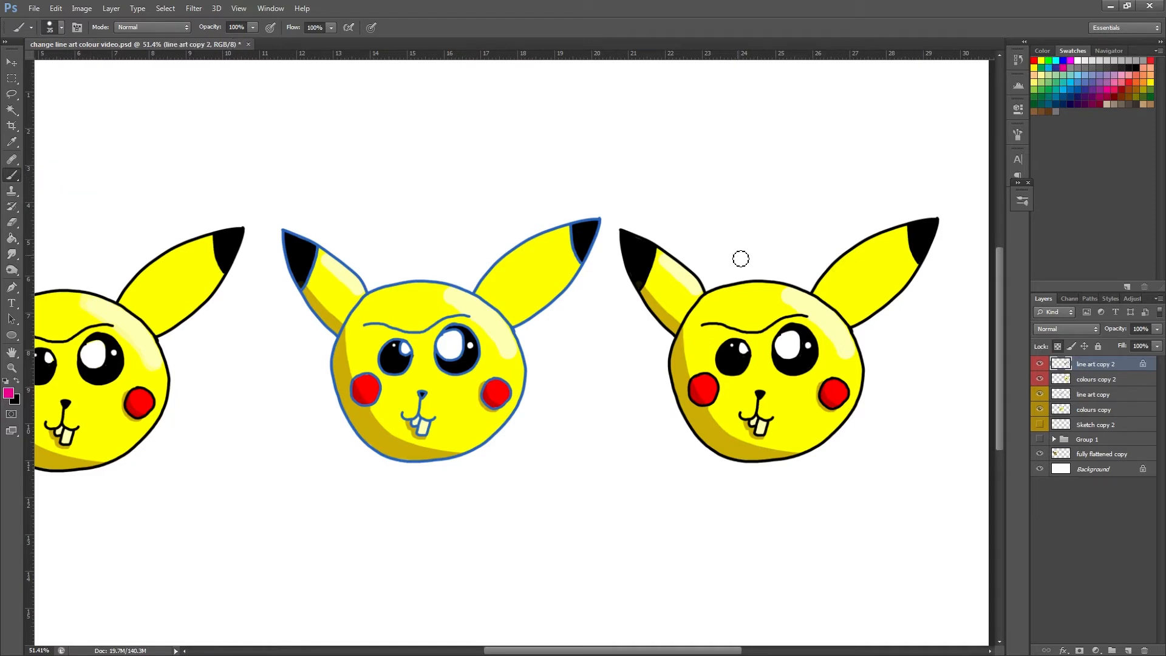
Brush the third head's locked outline golden yellow and restore white eye highlights.
{"action": "left_click_drag", "start_coordinate": [741, 259], "coordinate": [690, 482]}
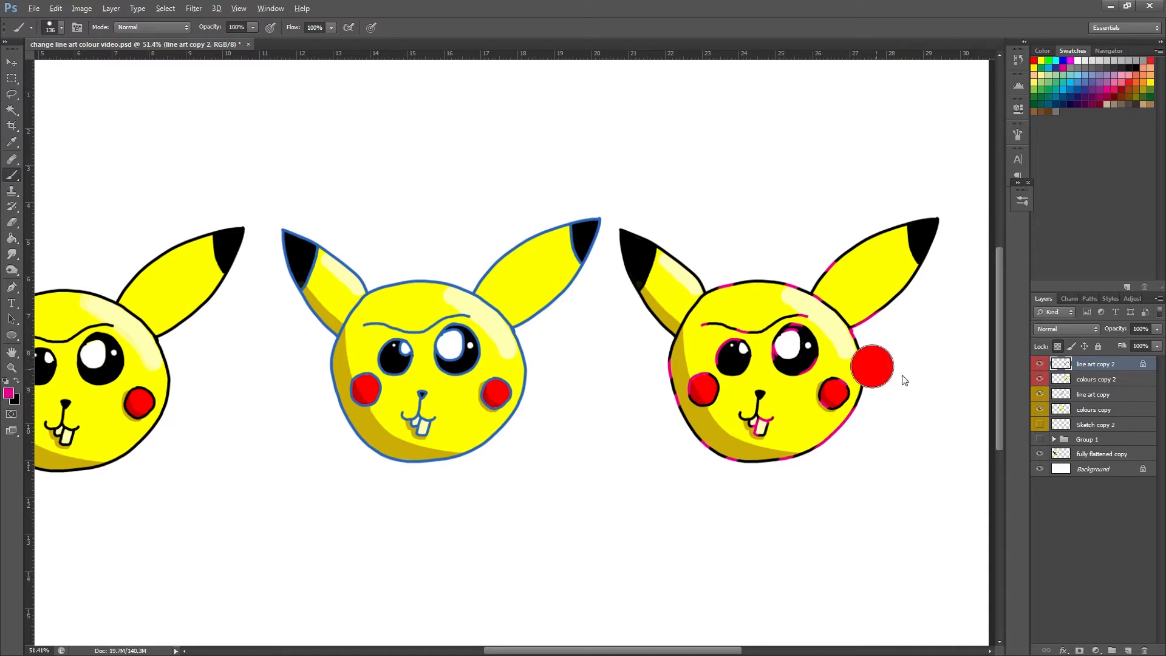
{"action": "left_click_drag", "start_coordinate": [874, 368], "coordinate": [885, 294]}
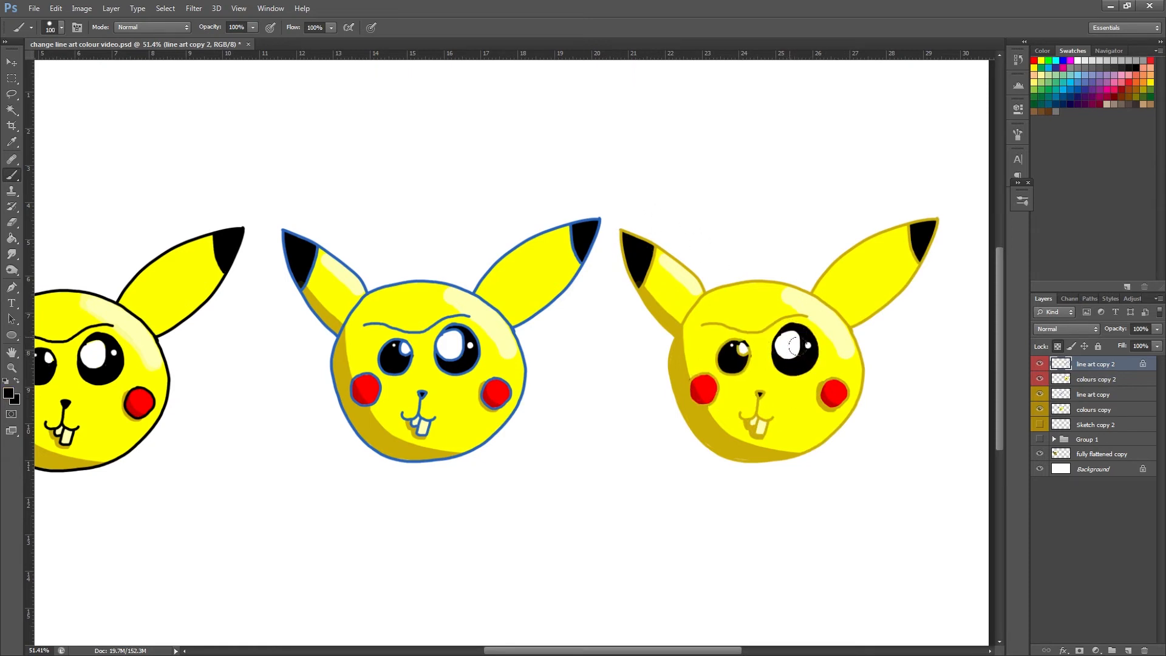
{"action": "left_click", "coordinate": [725, 357]}
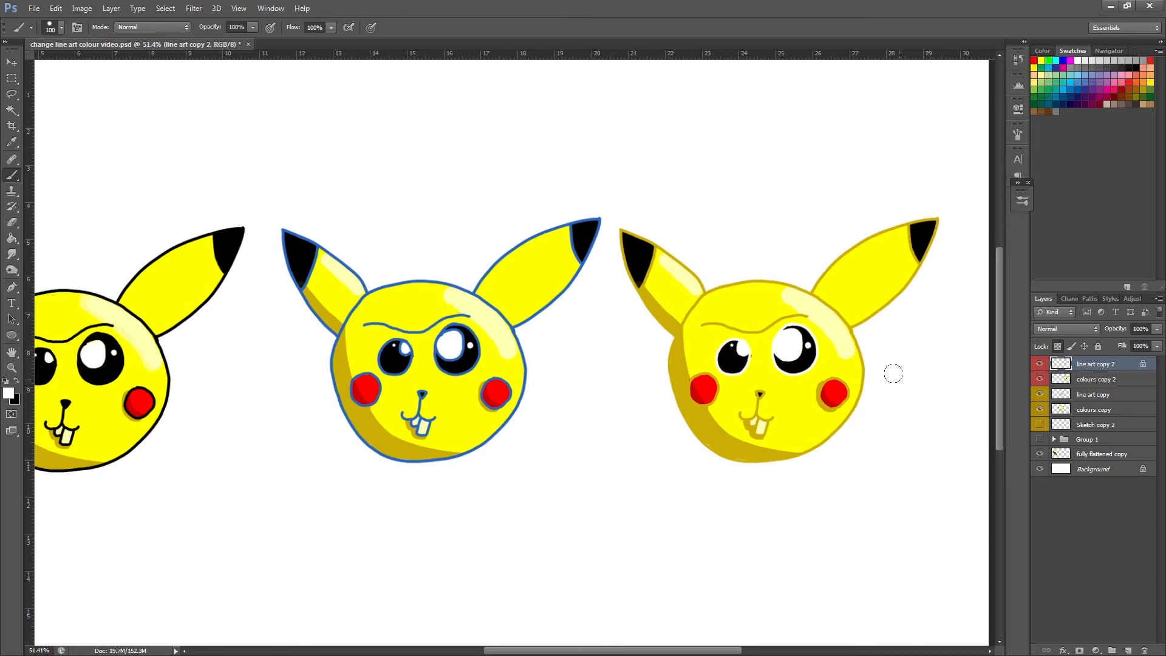
{"action": "left_click", "coordinate": [9, 395]}
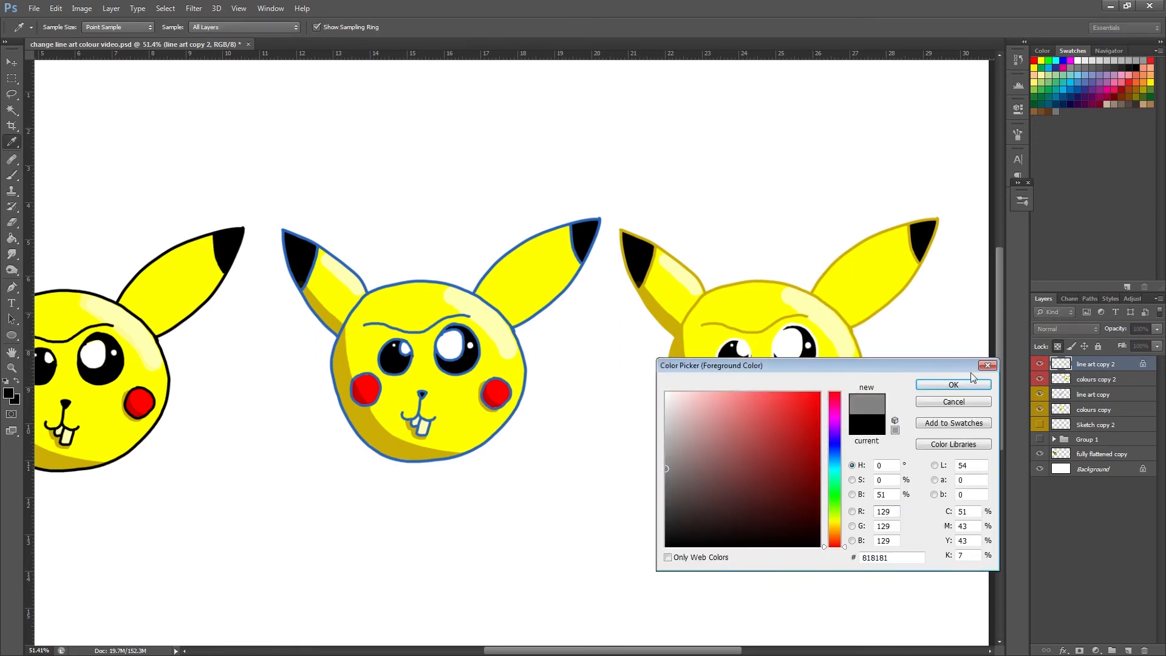
Paint the third head's ear-tip outlines grey and its cheek outline red.
{"action": "left_click", "coordinate": [952, 385]}
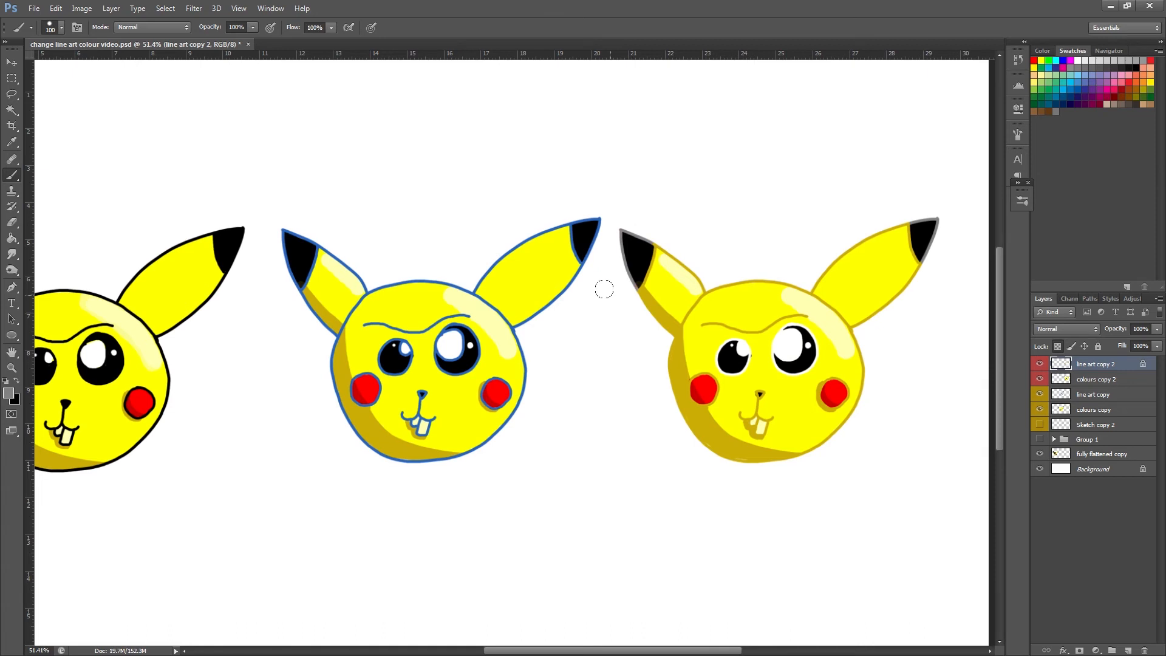
{"action": "left_click", "coordinate": [9, 392]}
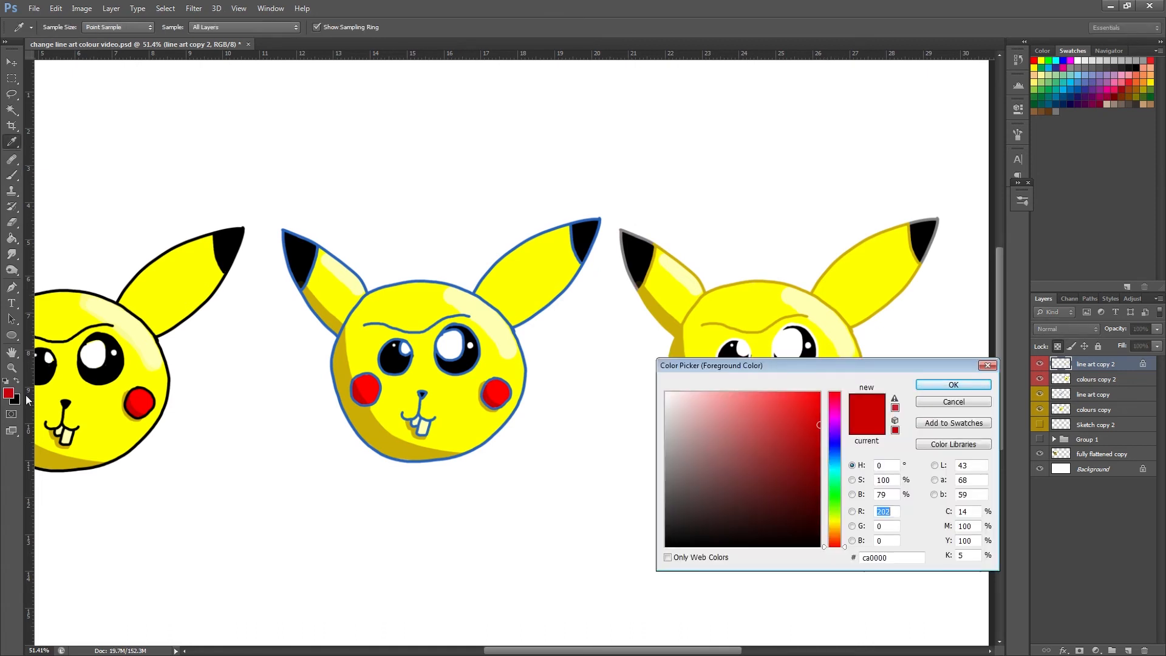
{"action": "left_click", "coordinate": [952, 385]}
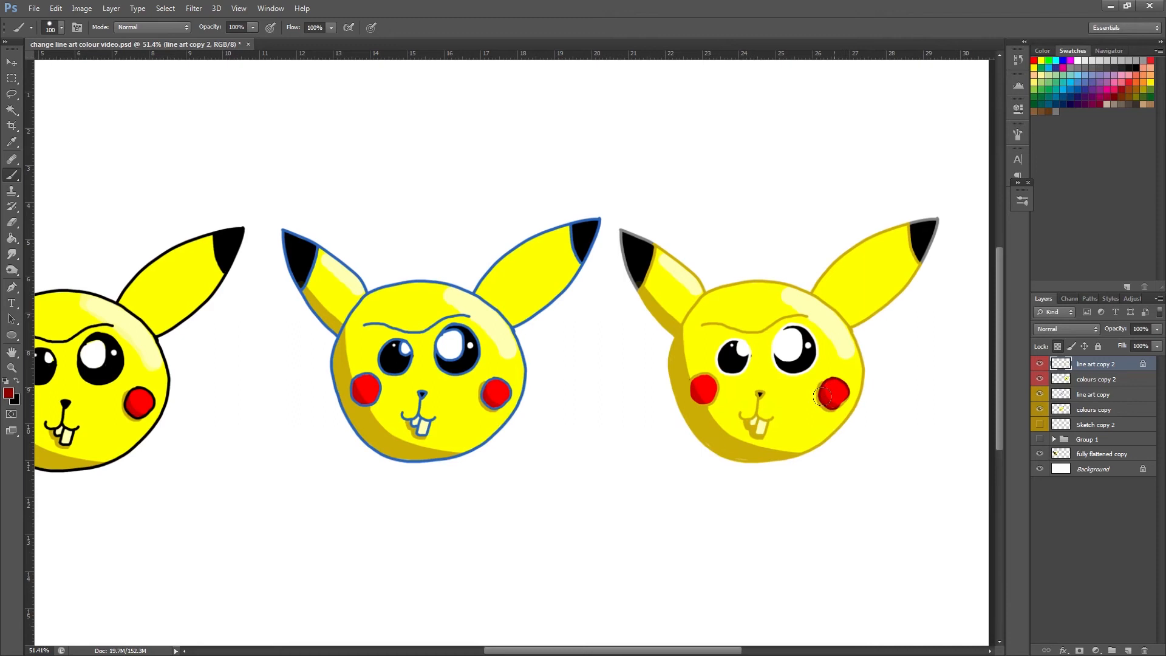
Choose a dark brown painting colour in the Color Picker.
{"action": "left_click", "coordinate": [7, 390]}
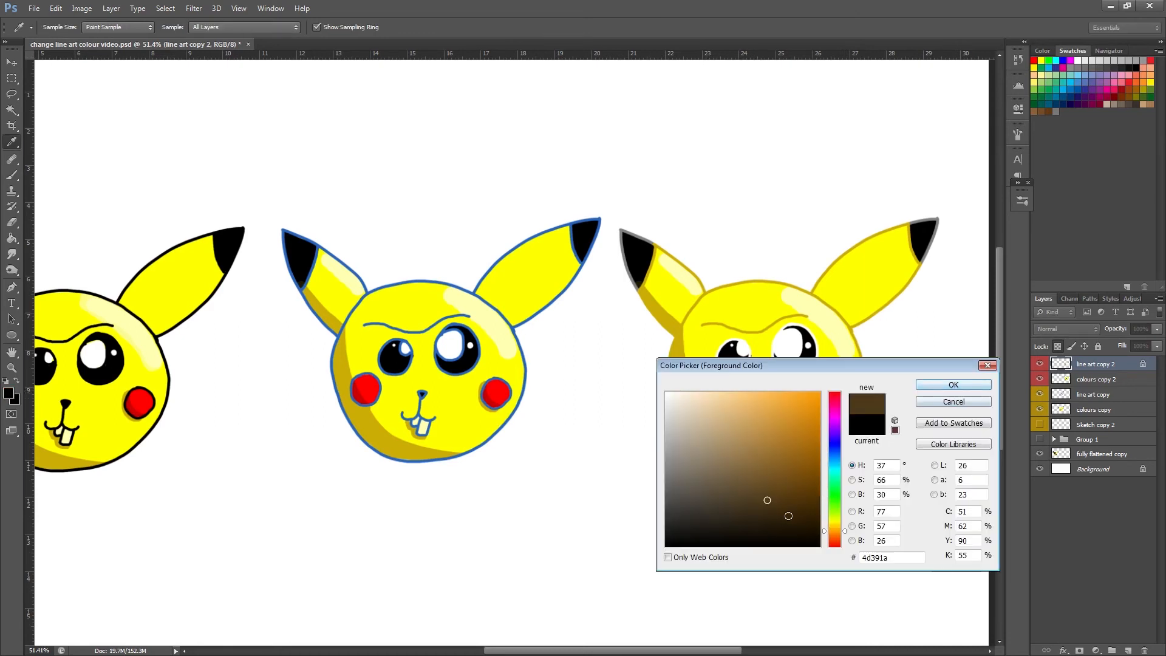
{"action": "left_click", "coordinate": [952, 385]}
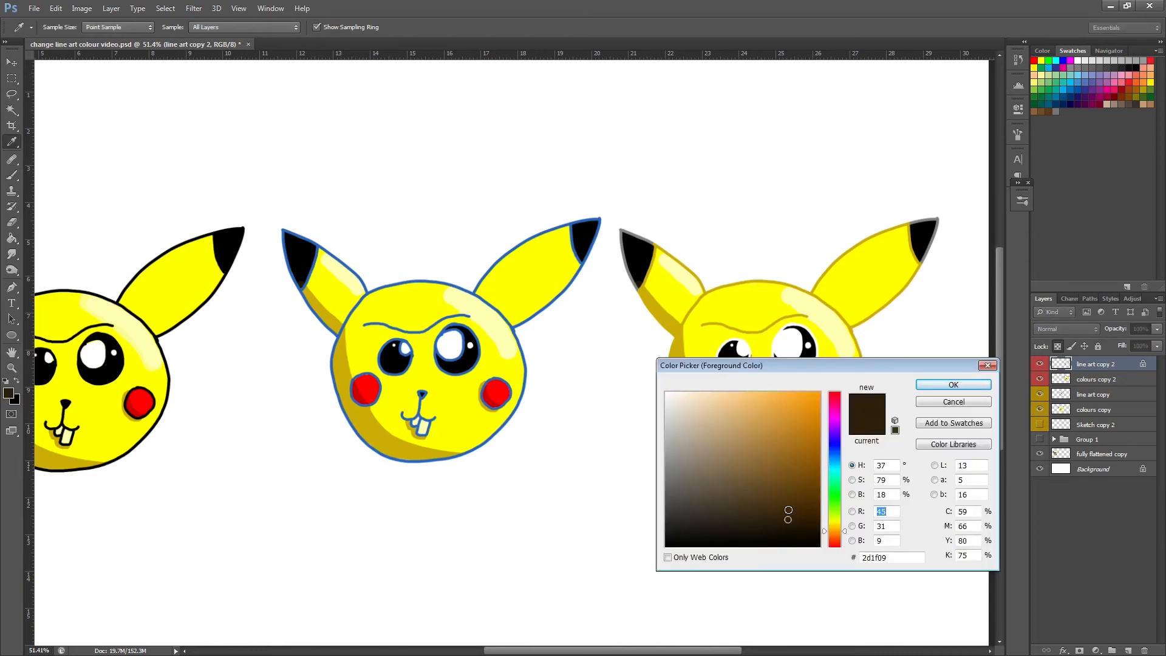
{"action": "left_click", "coordinate": [952, 385]}
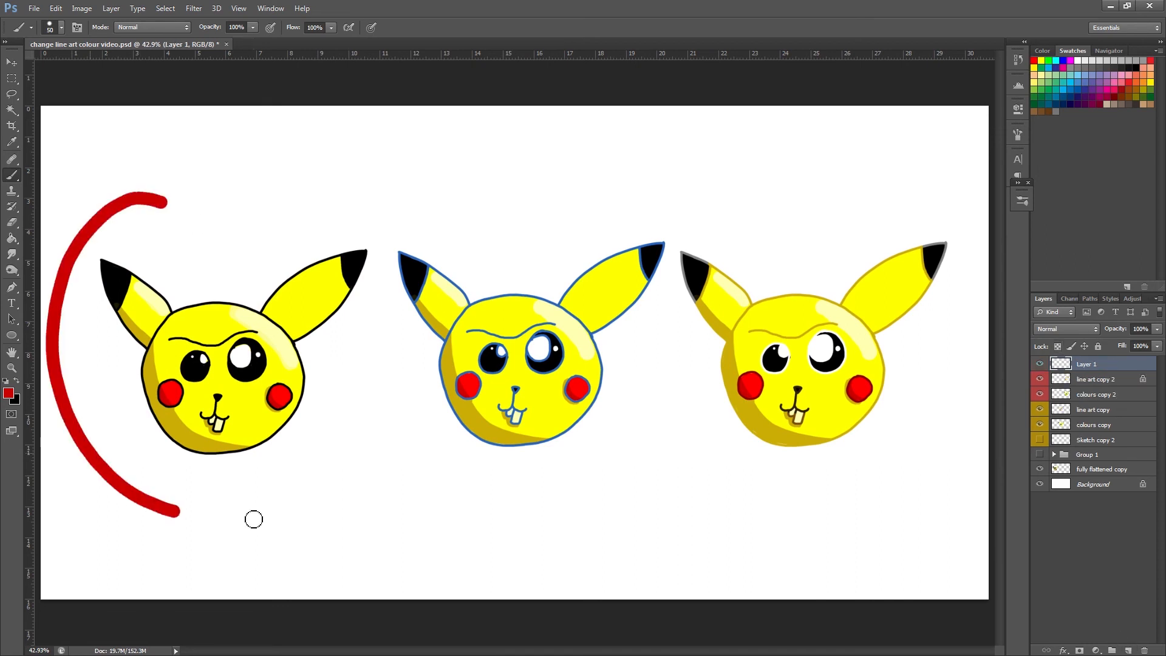
Circle the black, blue and golden-outlined heads with red arcs on a new top layer.
{"action": "left_click_drag", "start_coordinate": [179, 511], "coordinate": [106, 264]}
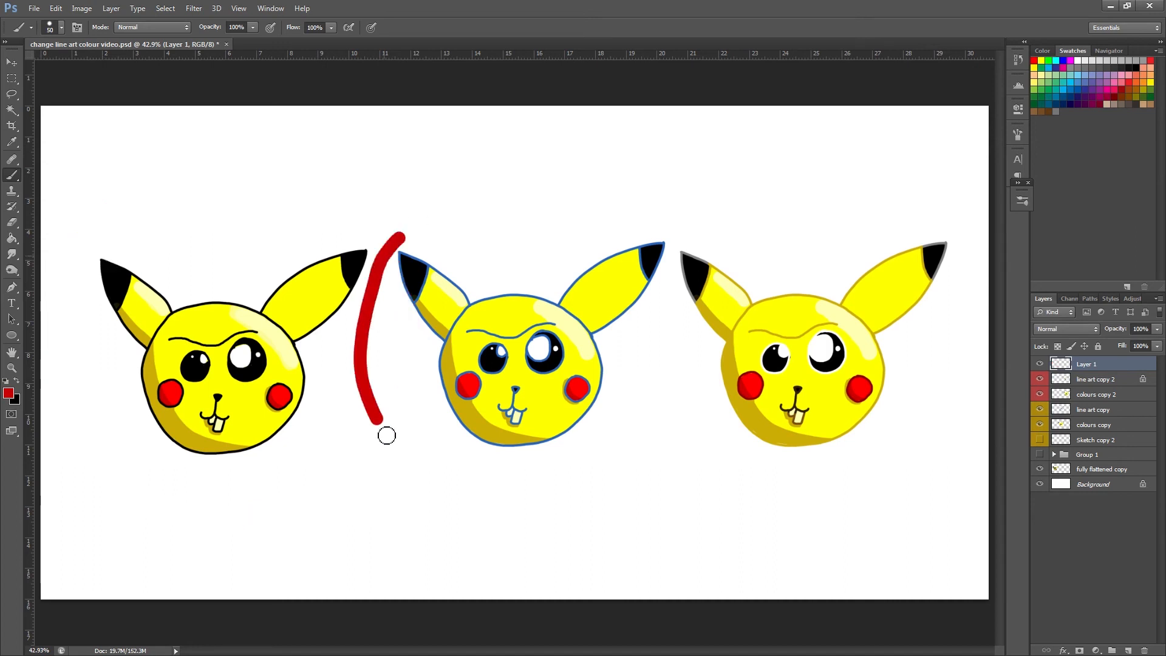
{"action": "left_click_drag", "start_coordinate": [386, 435], "coordinate": [350, 256]}
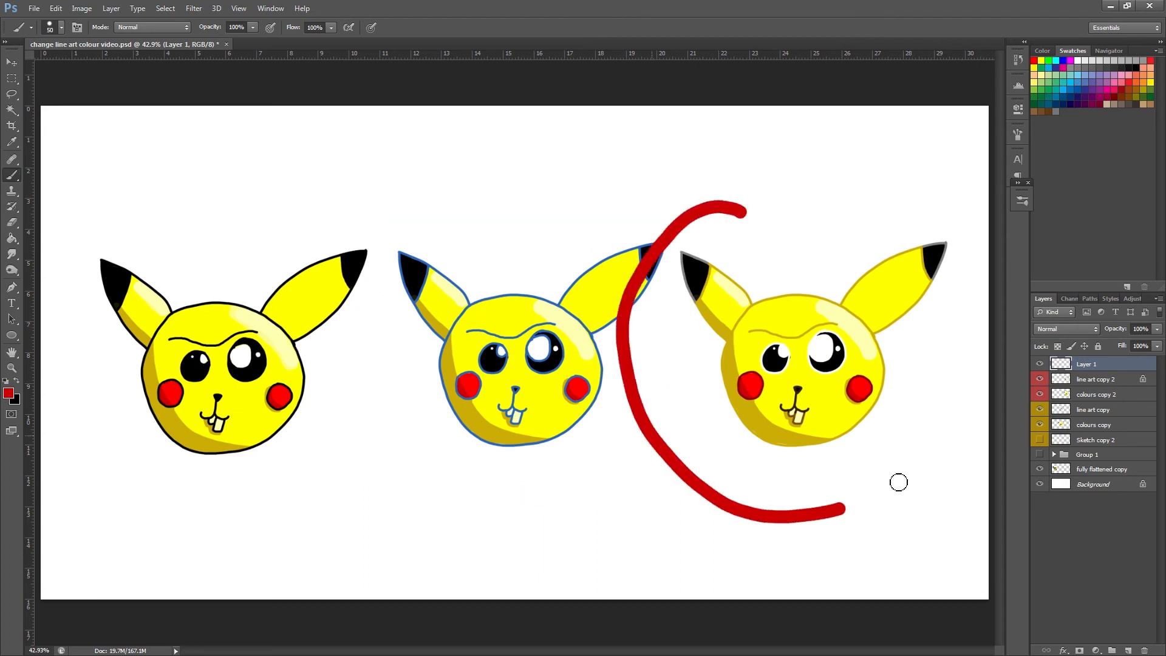
{"action": "left_click_drag", "start_coordinate": [844, 509], "coordinate": [707, 214]}
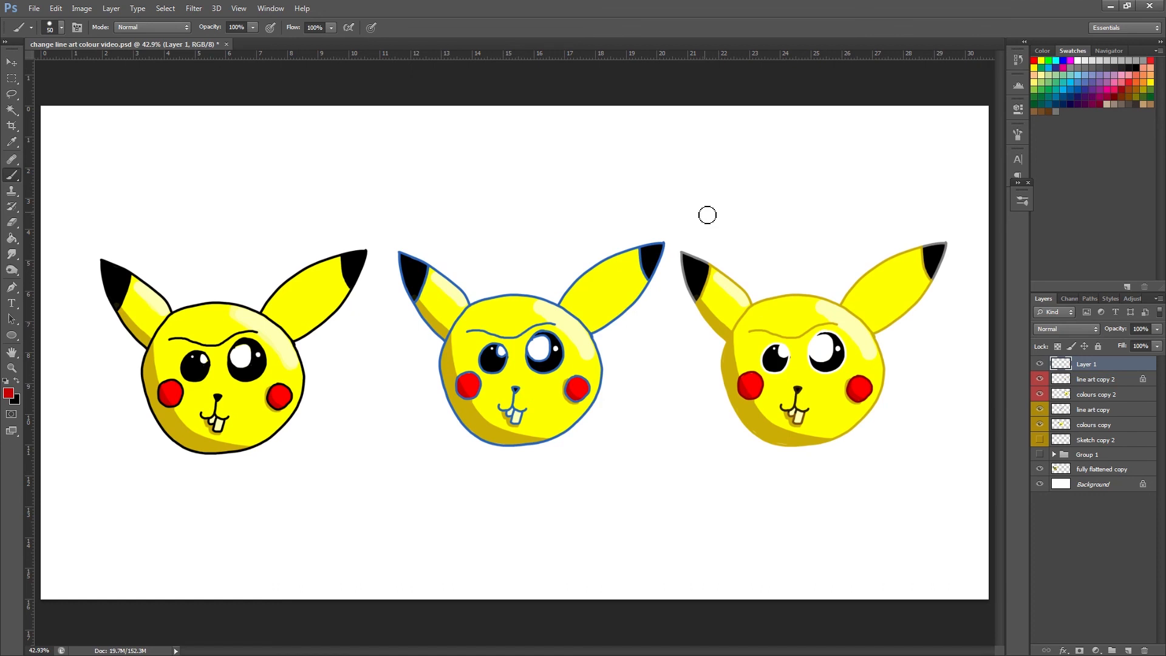
{"action": "mouse_move", "coordinate": [710, 273]}
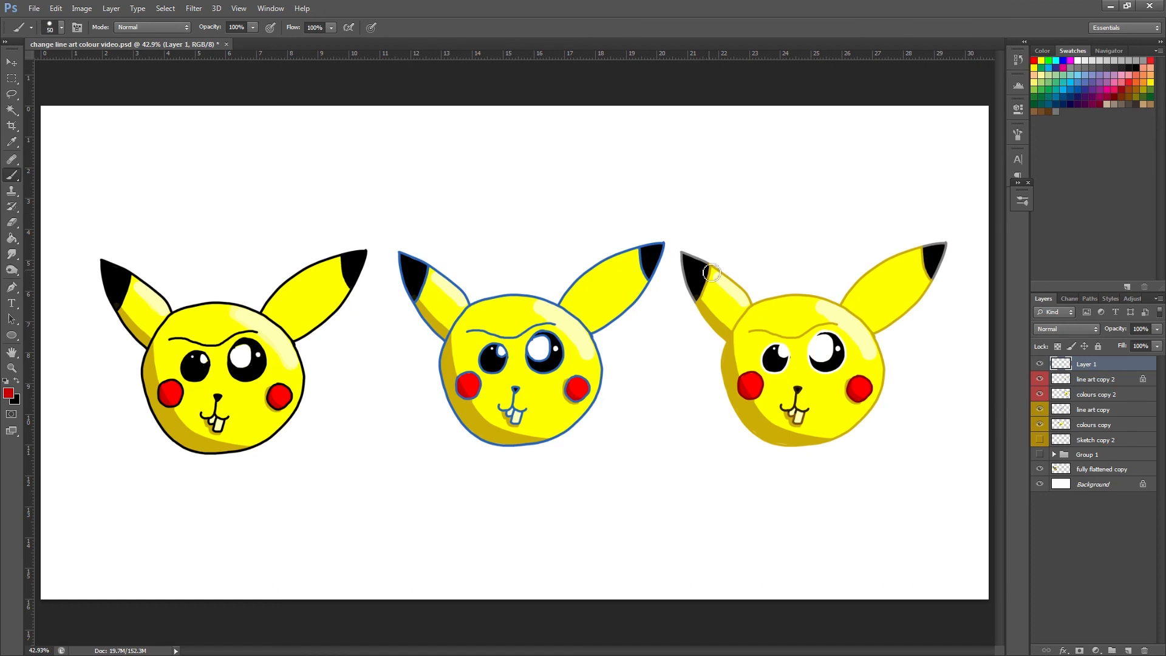